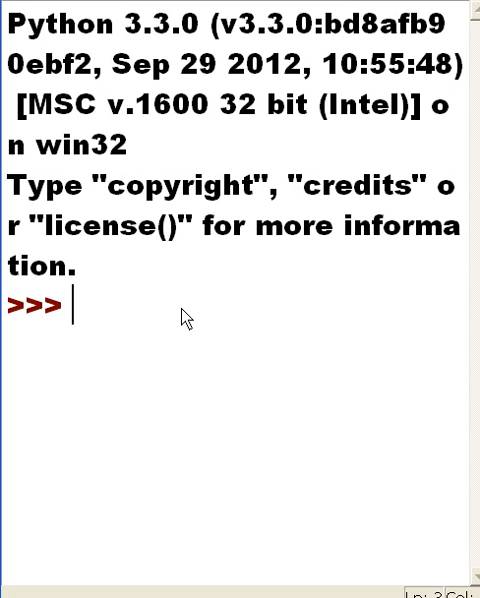
# - Type a note 'open web page - display' at the prompt, then start clearing it
pyautogui.write('open we')
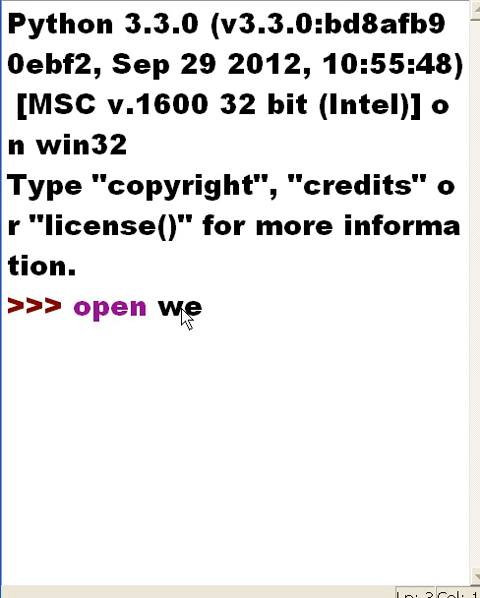
pyautogui.write('b page')
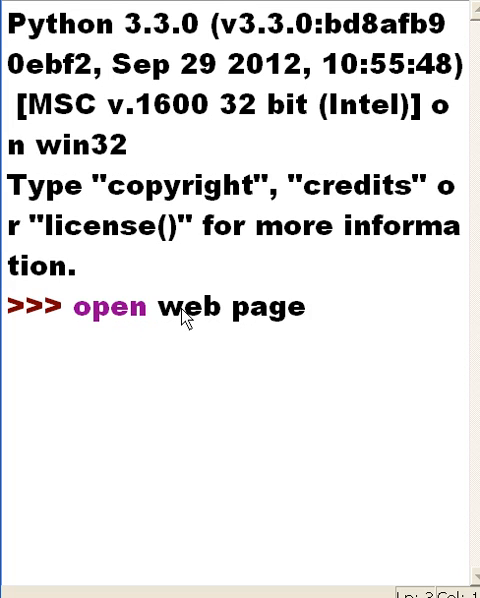
pyautogui.write('- display')
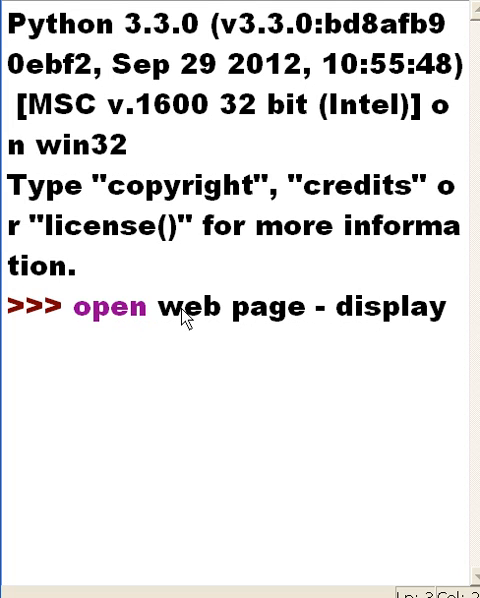
pyautogui.press('BackSpace')
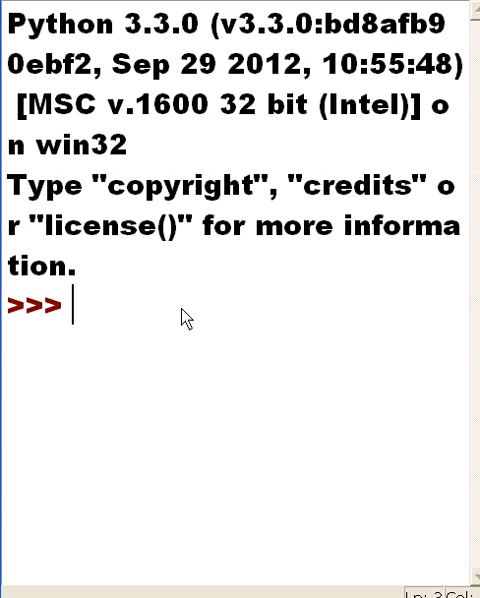
# - Enter the statement 'import urllib.request' in the shell
pyautogui.write('impor')
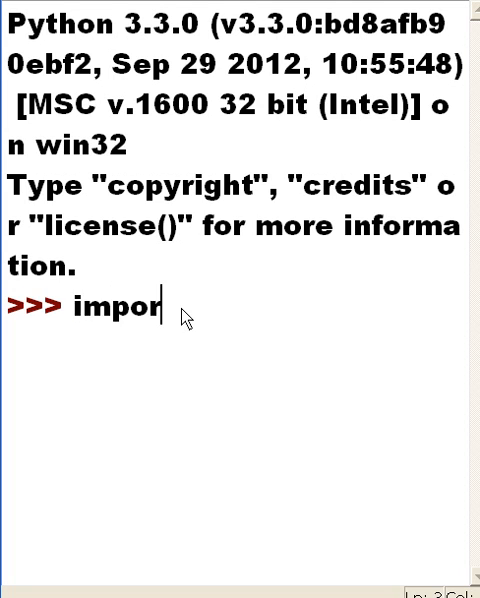
pyautogui.write('t')
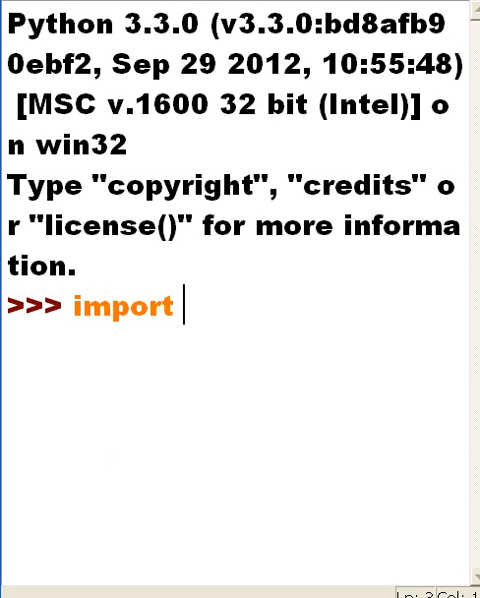
pyautogui.write('urllib.request')
pyautogui.write('y')
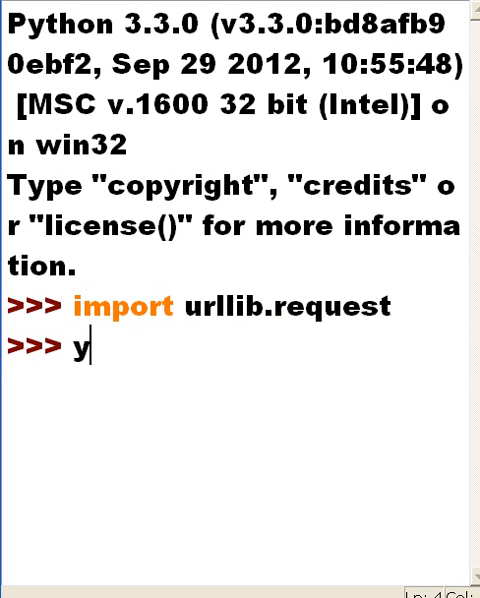
pyautogui.write('=')
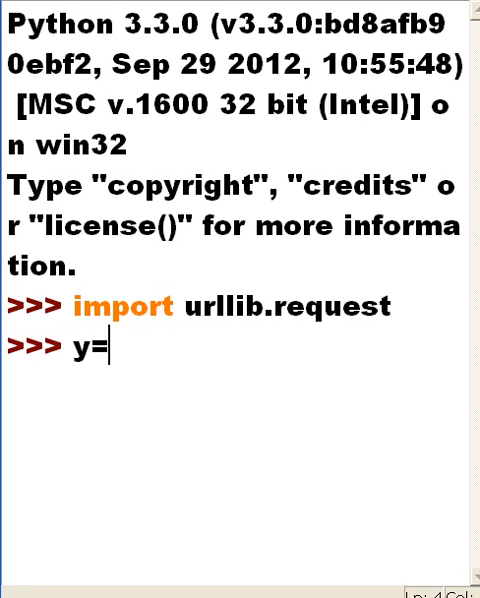
pyautogui.write('urllib.')
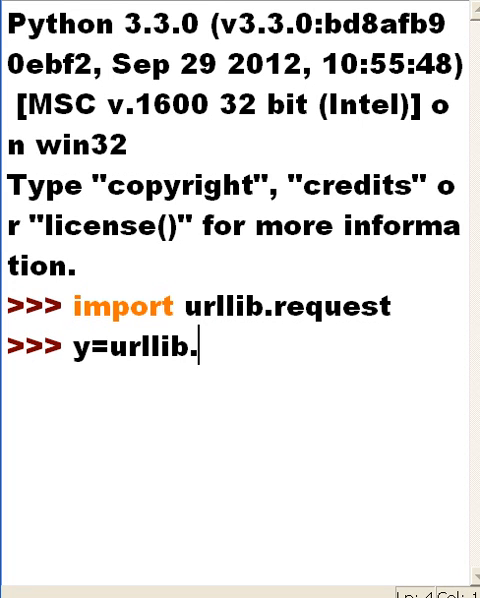
pyautogui.write('request')
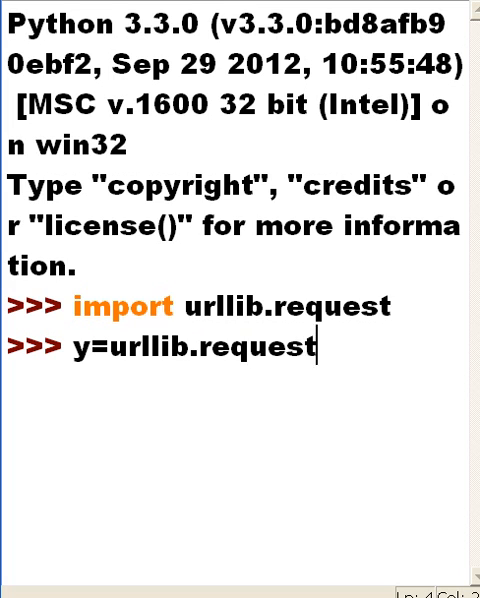
pyautogui.write('.urlo')
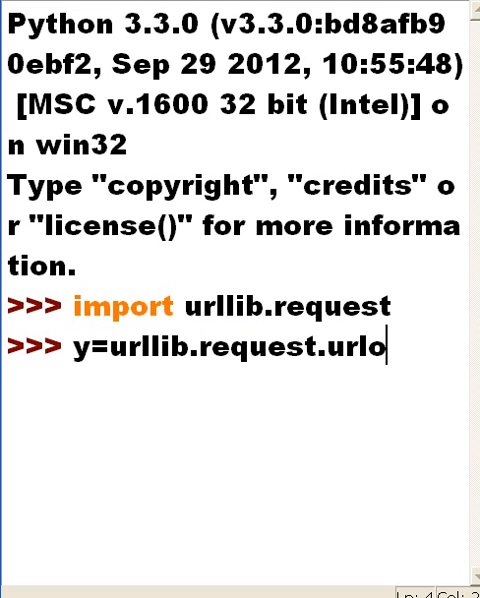
pyautogui.write('pen(')
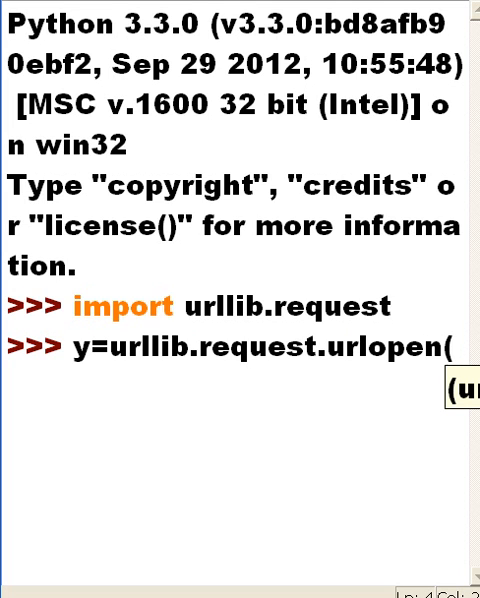
pyautogui.write("'")
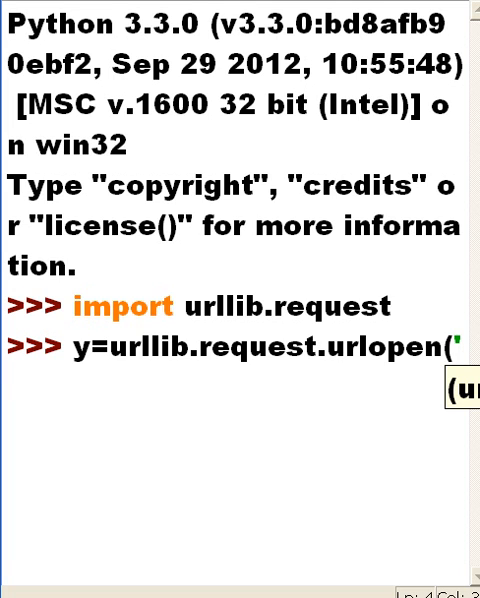
pyautogui.write('htt')
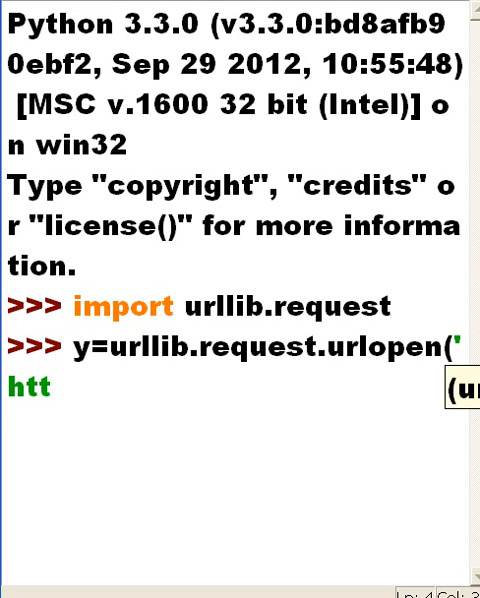
pyautogui.write('p:')
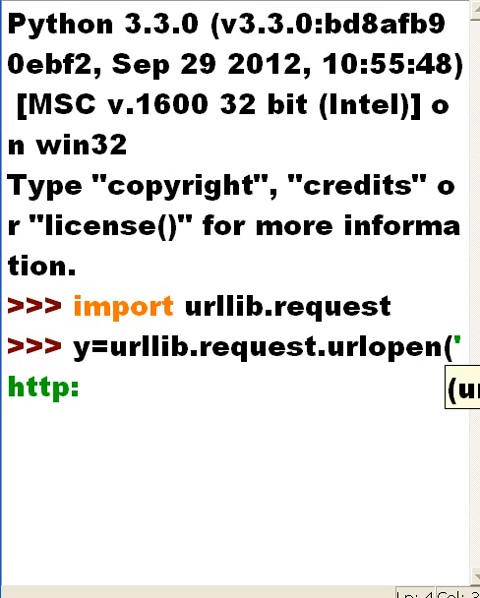
pyautogui.write('//ww')
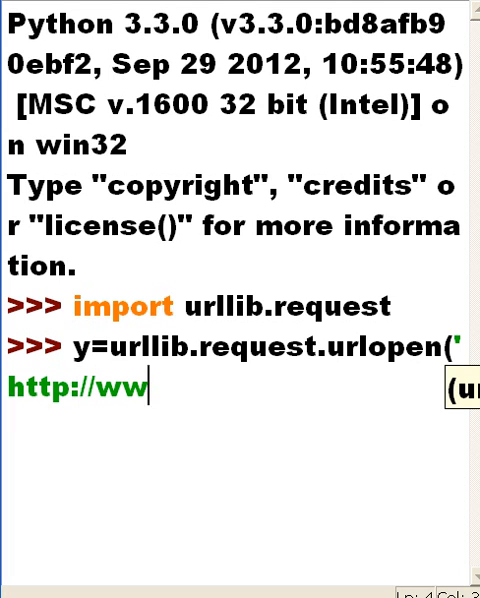
pyautogui.write('w.google')
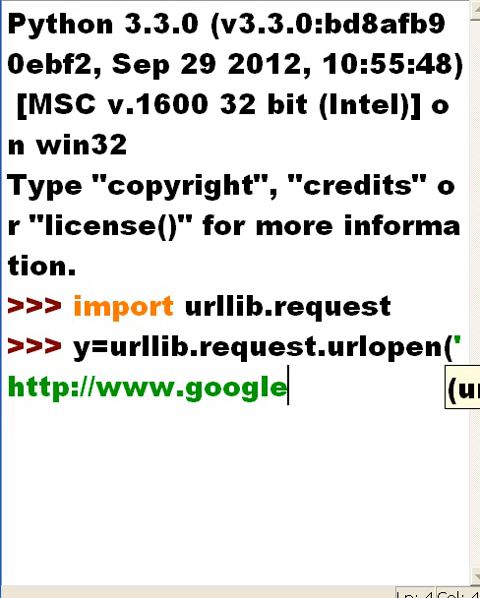
pyautogui.write('.com"')
pyautogui.write('x=')
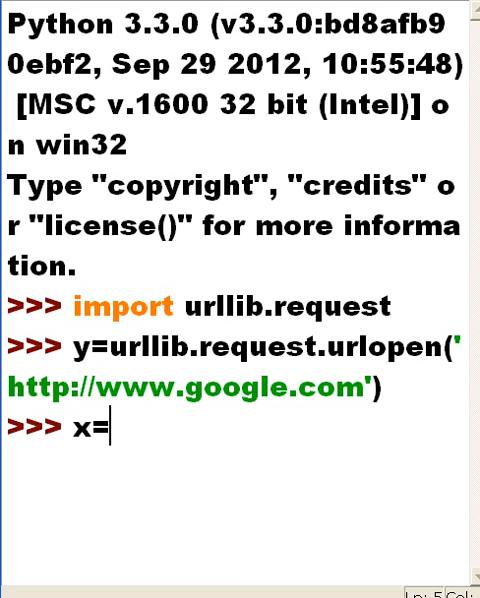
# - Store the page with x=y.read() and evaluate x to show Google's HTML bytes
pyautogui.write('y.r')
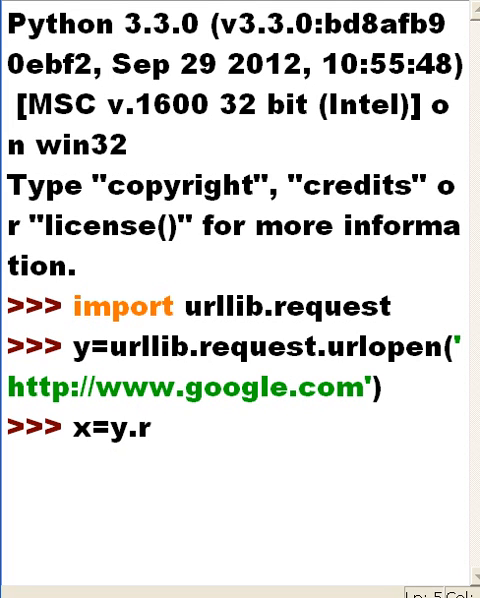
pyautogui.write('ead()')
pyautogui.write('x')
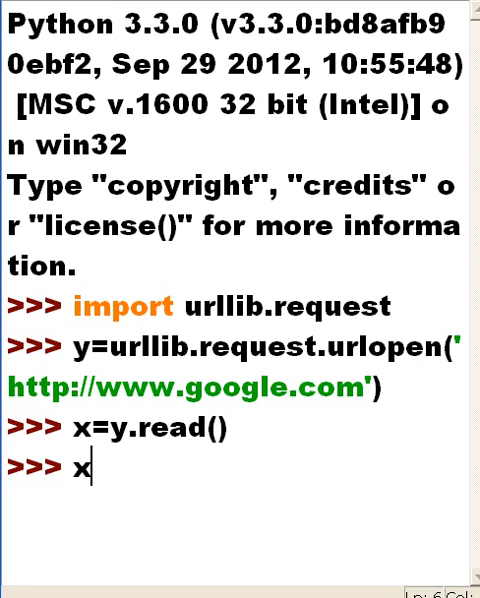
pyautogui.press('Return')
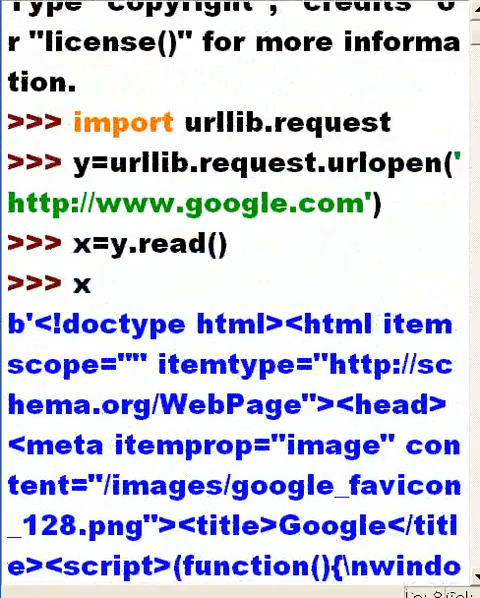
pyautogui.scroll(-3)
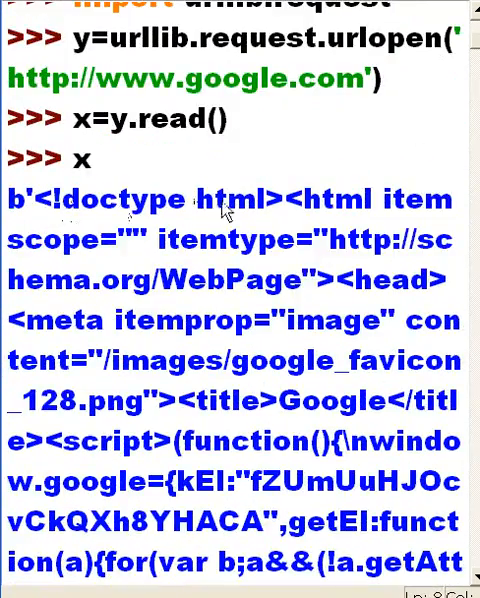
pyautogui.moveTo(425, 250)
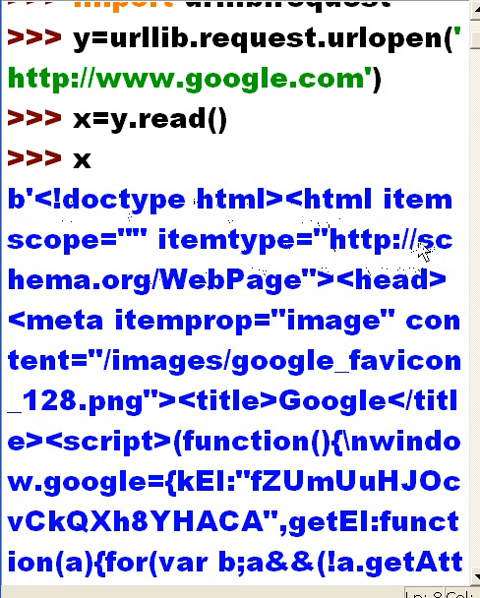
pyautogui.moveTo(320, 325)
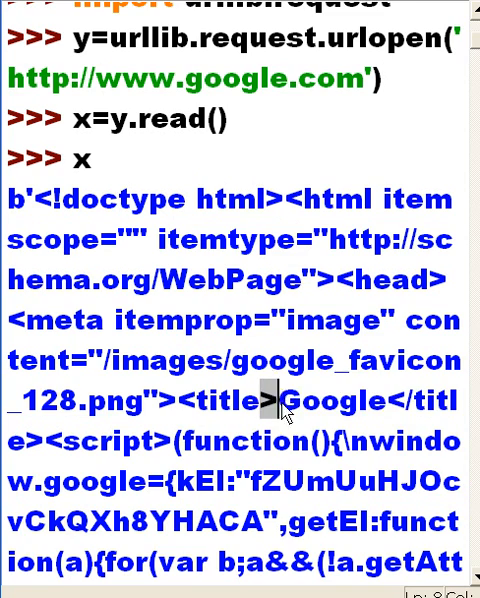
pyautogui.doubleClick(337, 400)
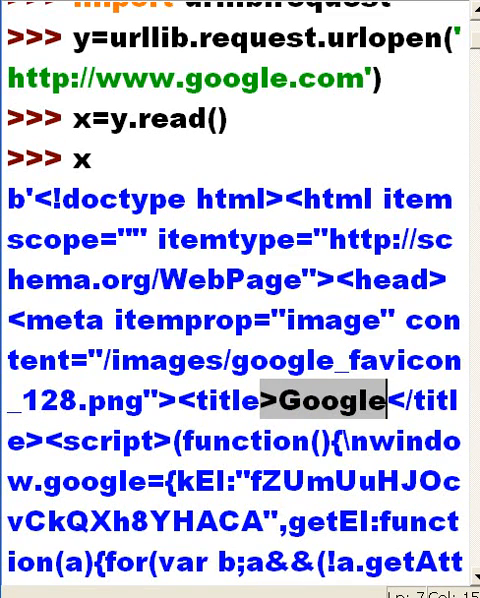
pyautogui.scroll(3)
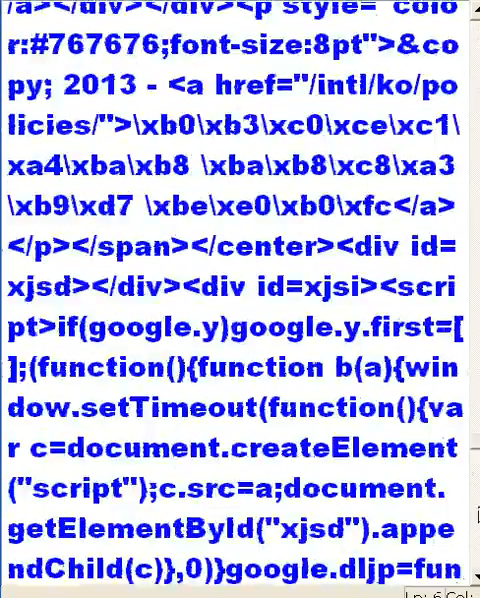
pyautogui.scroll(-3)
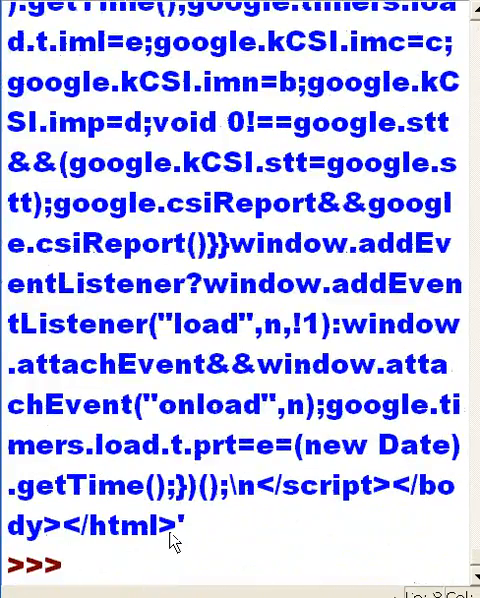
# - Type the sign-off line 'George Boole, by' at the new prompt
pyautogui.write('G')
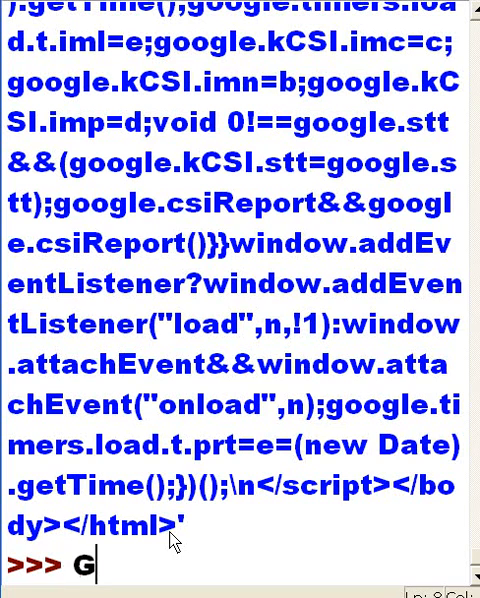
pyautogui.write('eorge Bo')
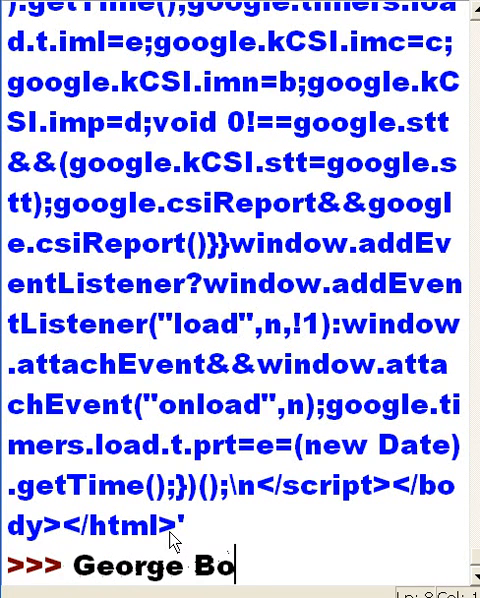
pyautogui.write('ole, by')
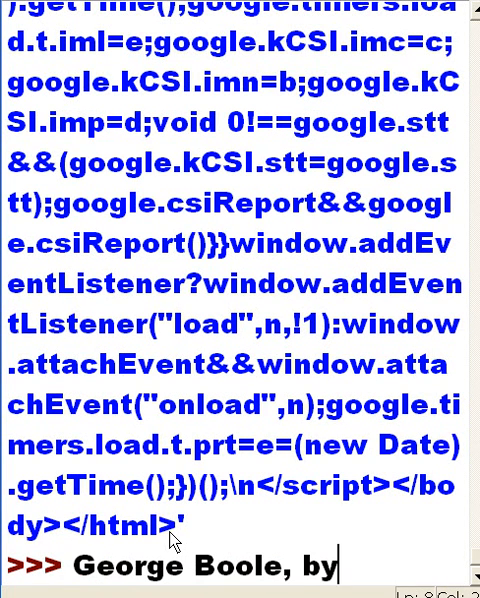